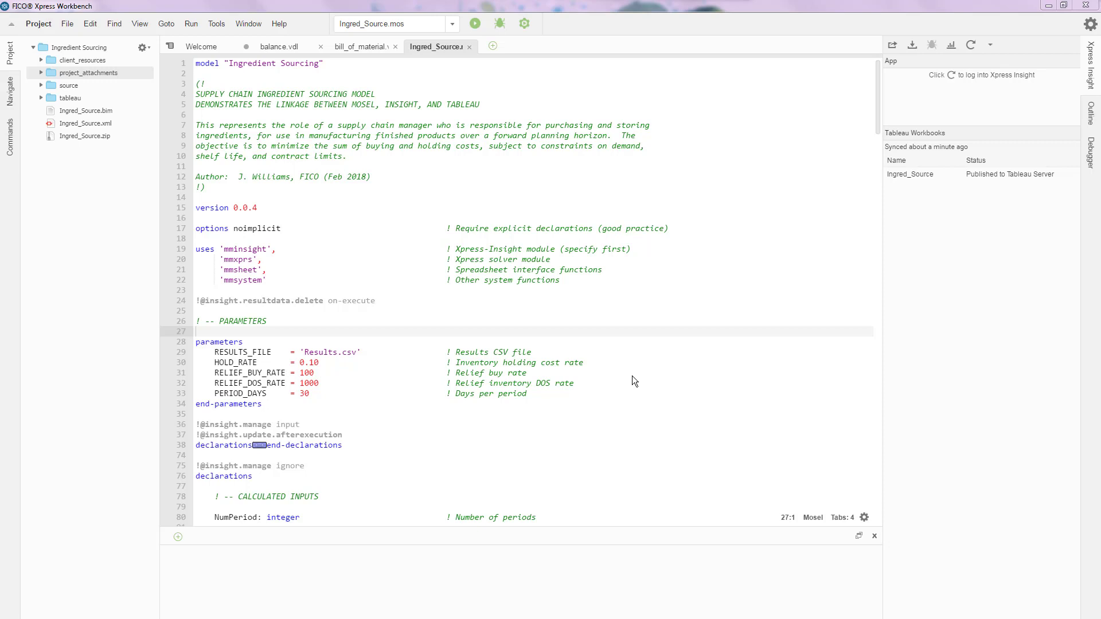
pyautogui.moveTo(295, 293)
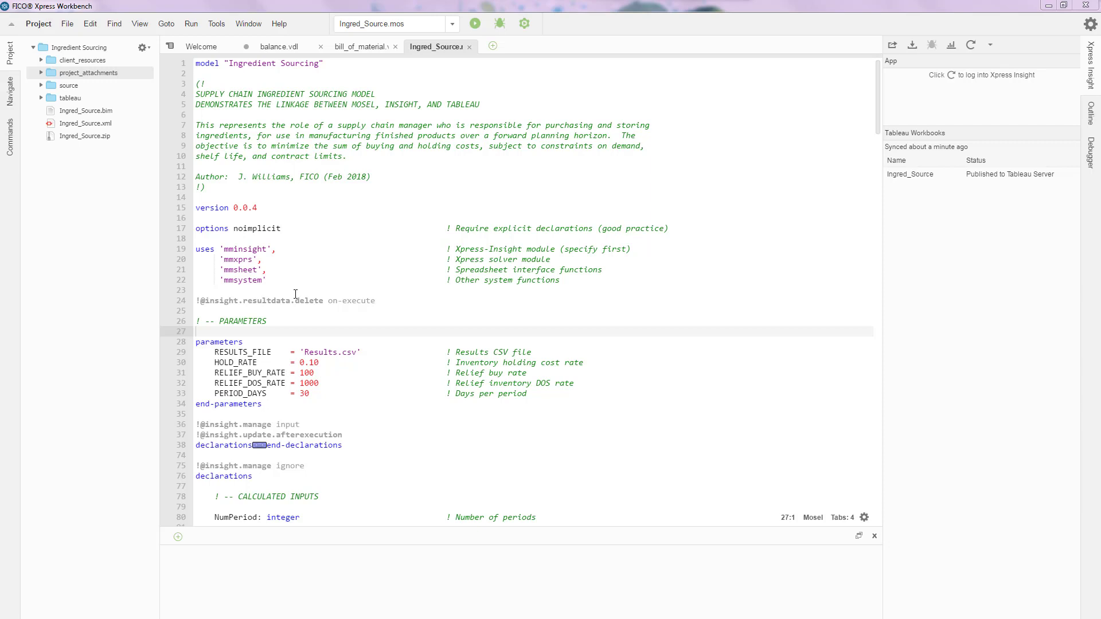
pyautogui.moveTo(104, 124)
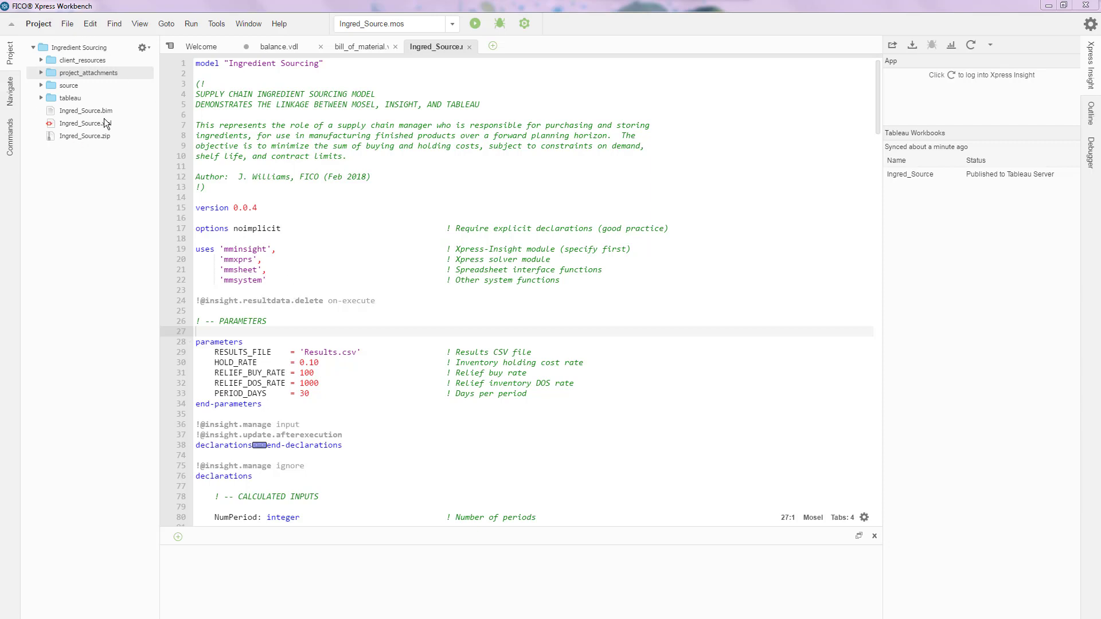
pyautogui.moveTo(98, 63)
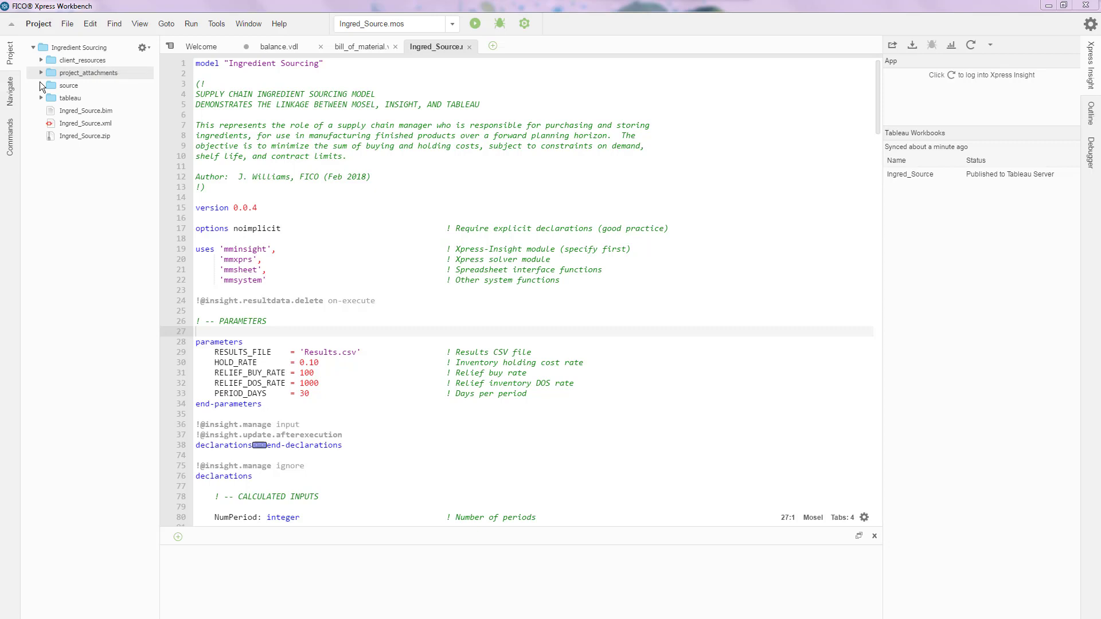
pyautogui.click(88, 72)
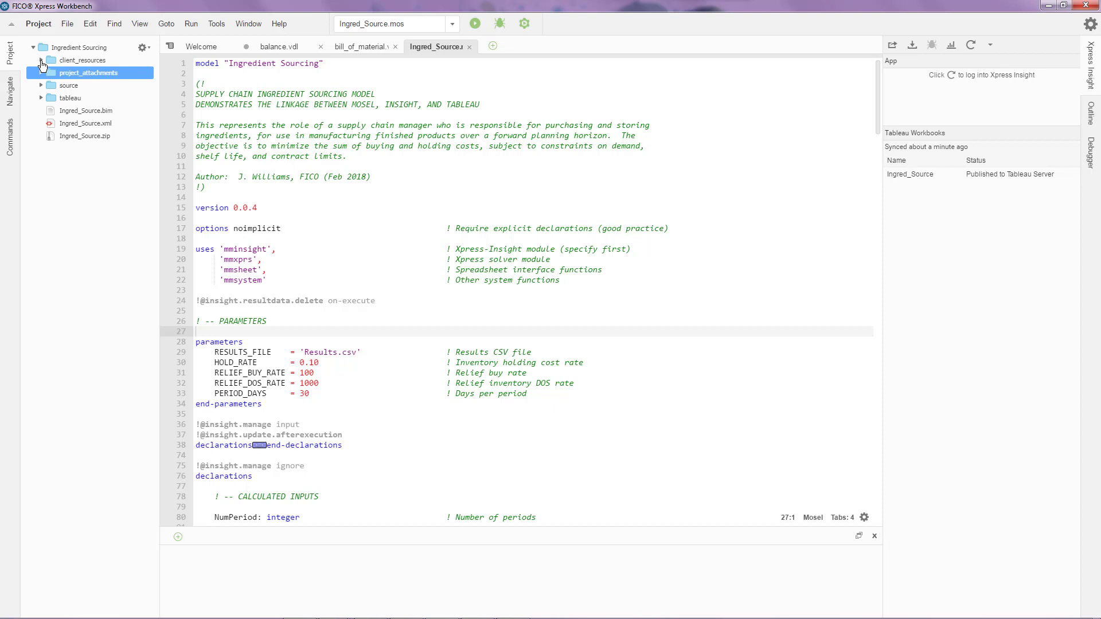
pyautogui.click(41, 60)
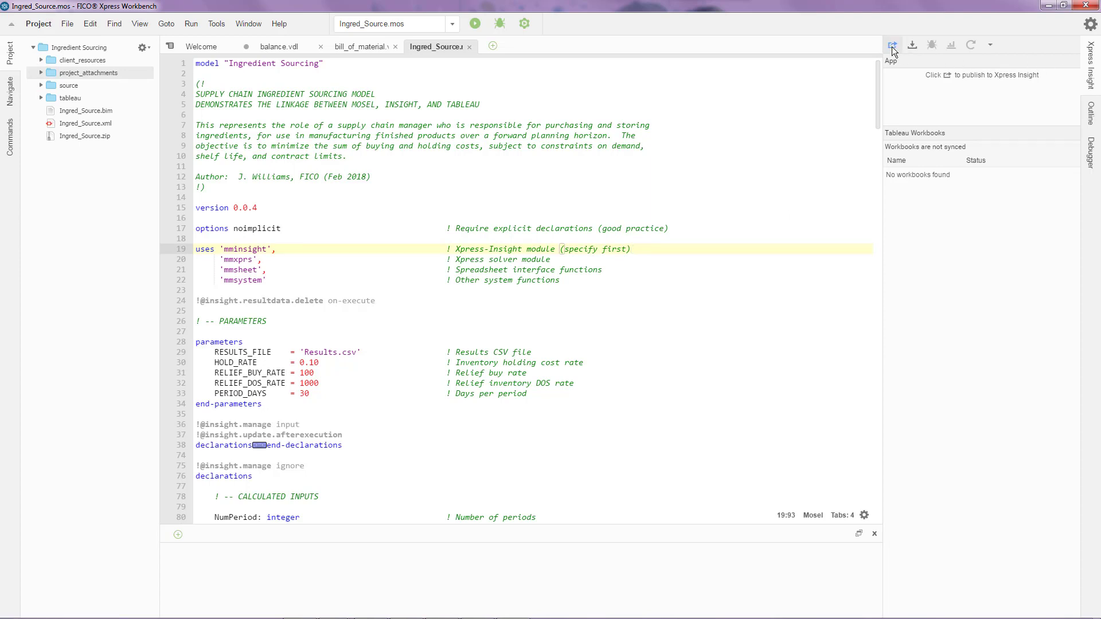
pyautogui.click(892, 45)
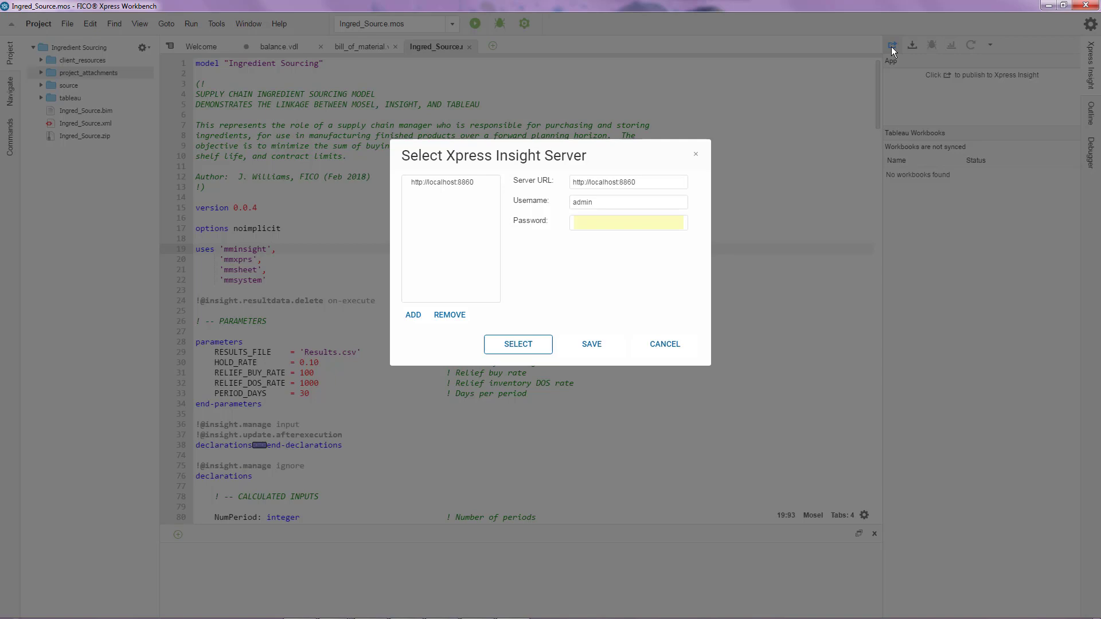
pyautogui.click(627, 182)
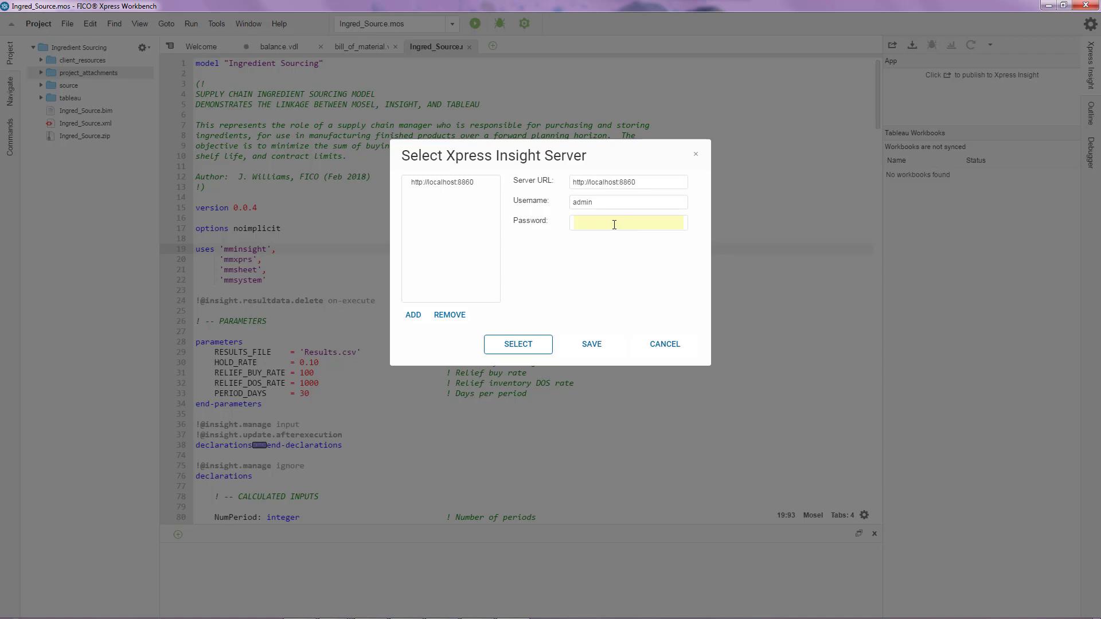
pyautogui.write('password')
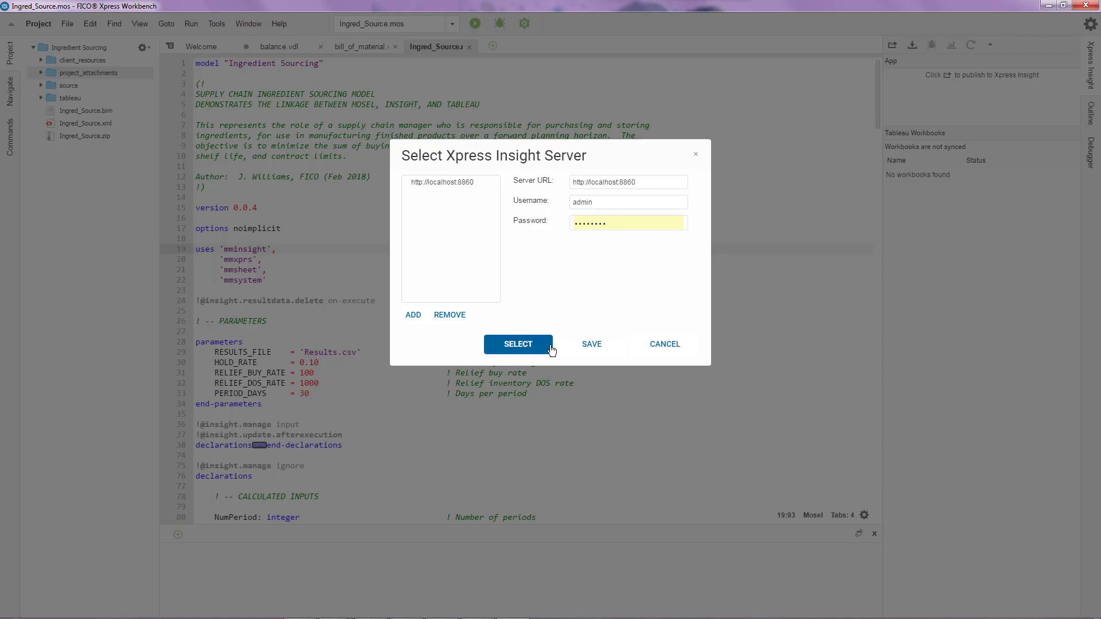
pyautogui.click(517, 344)
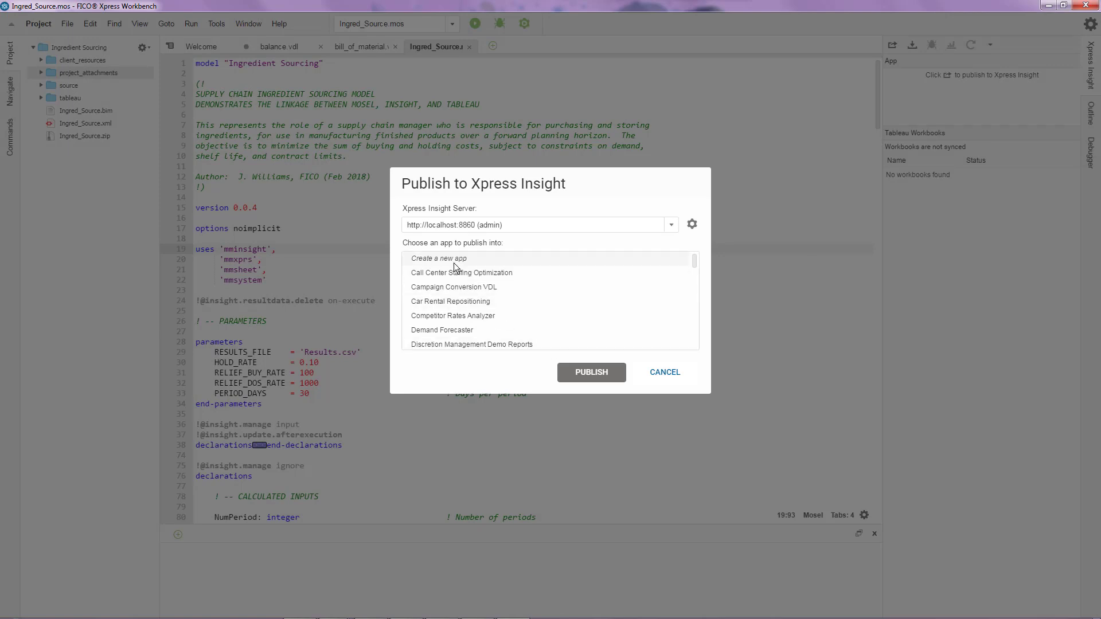
# - Publish the Ingredient Sourcing model to Xpress Insight using 'Create a new app'
pyautogui.click(439, 259)
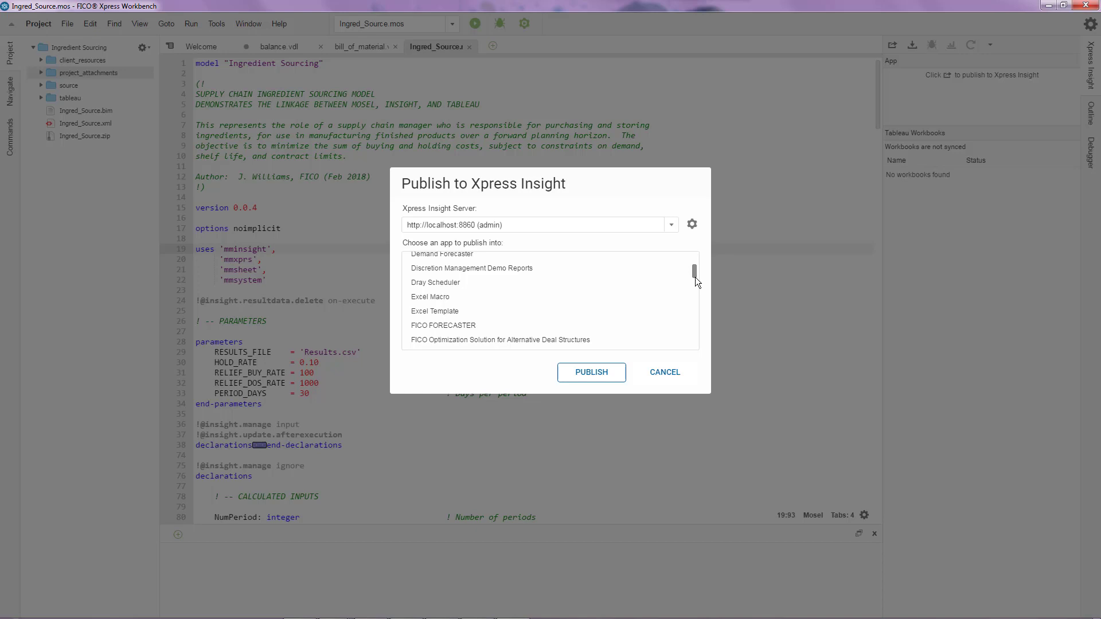
pyautogui.scroll(-3)
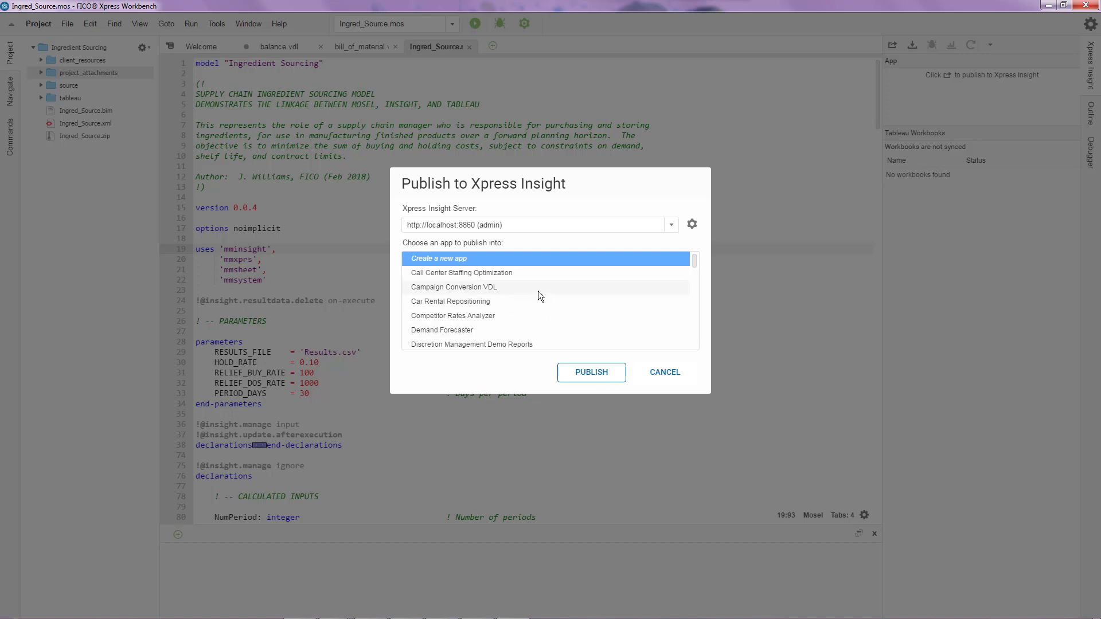
pyautogui.moveTo(534, 260)
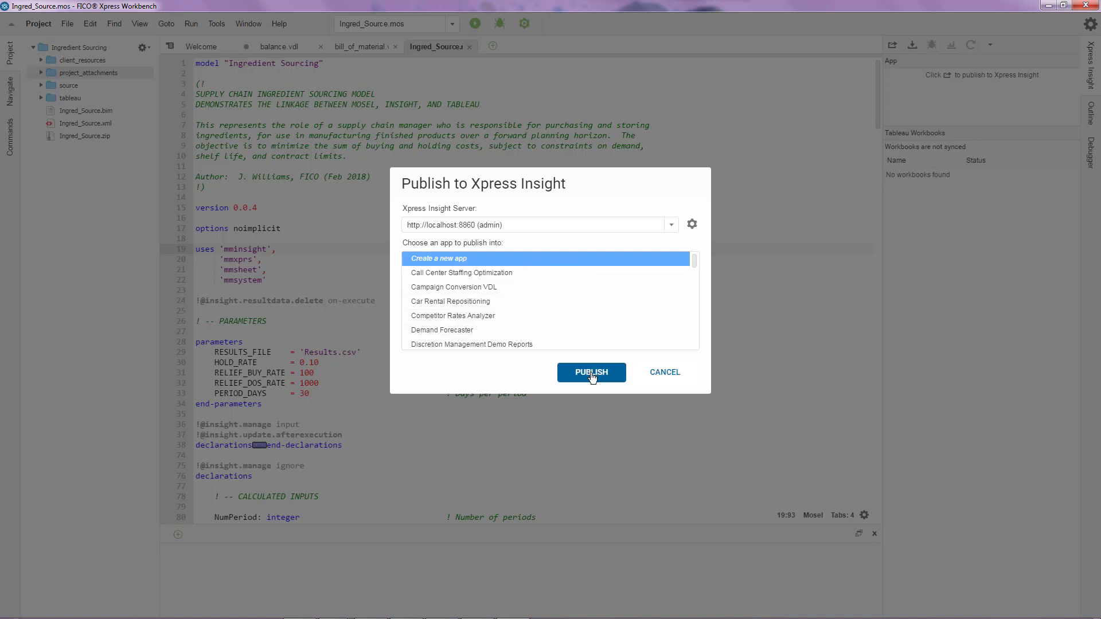
pyautogui.click(590, 372)
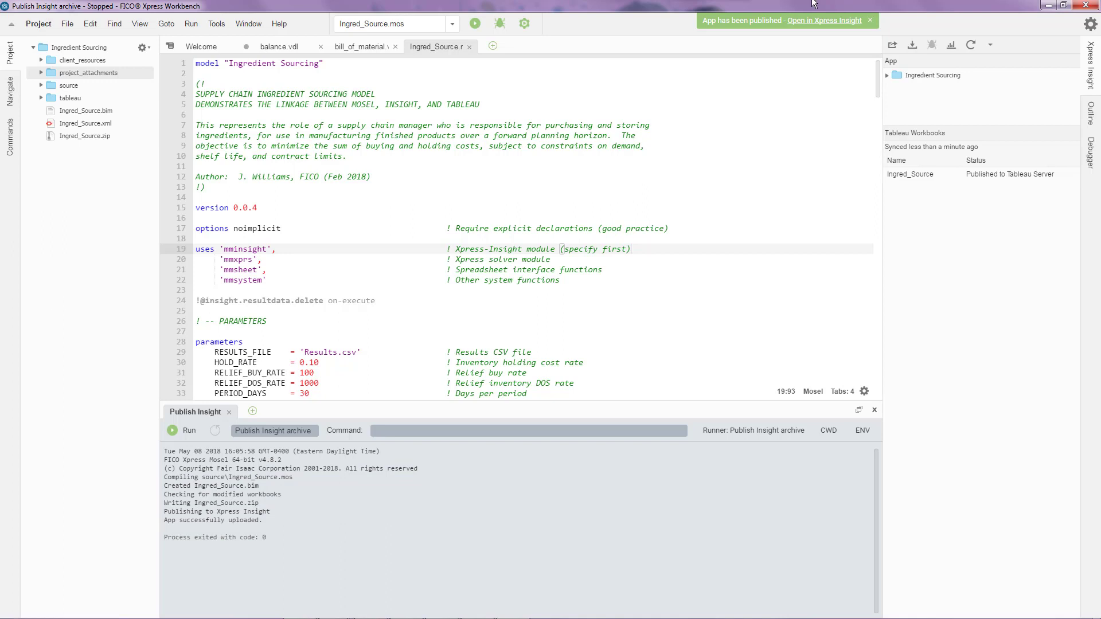
# - Open the app in Xpress Insight and load Scenario 1 from Scenario Explorer
pyautogui.click(824, 21)
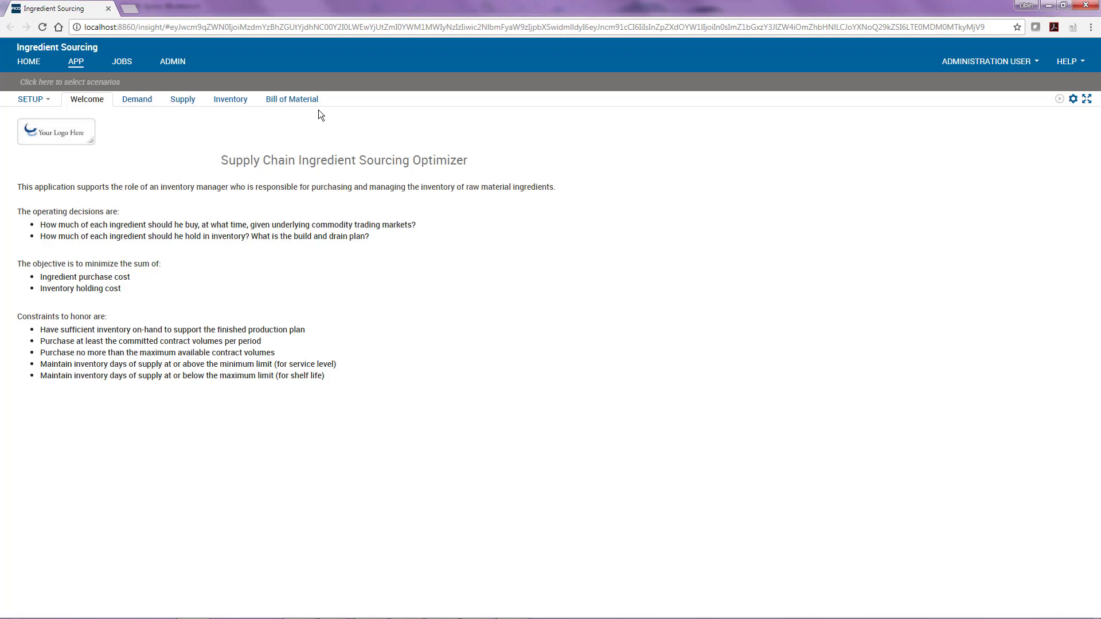
pyautogui.moveTo(79, 117)
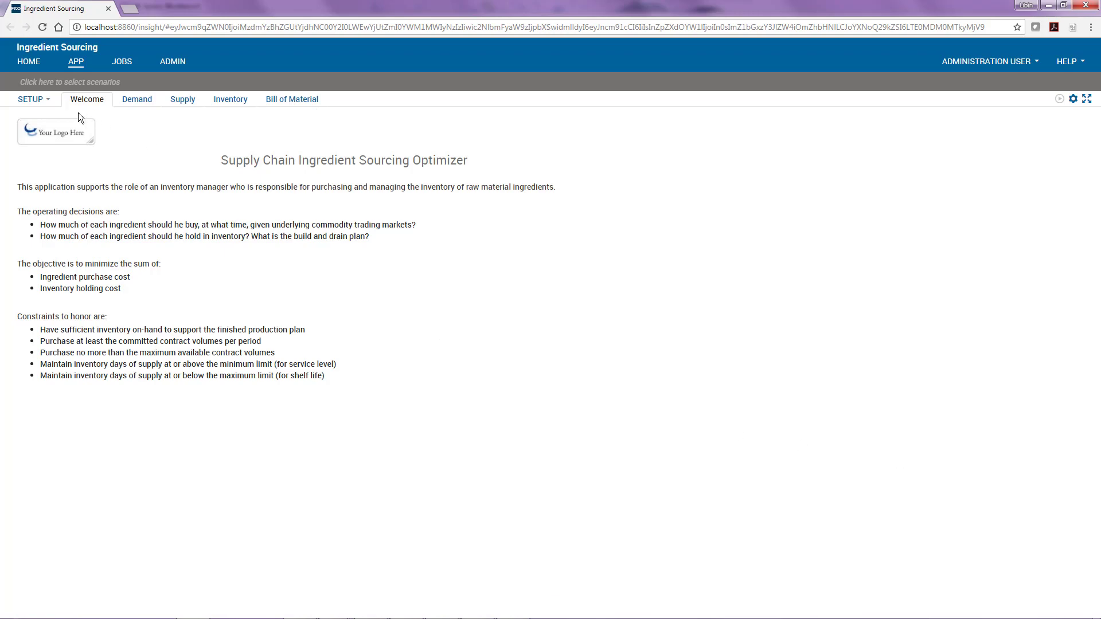
pyautogui.click(69, 82)
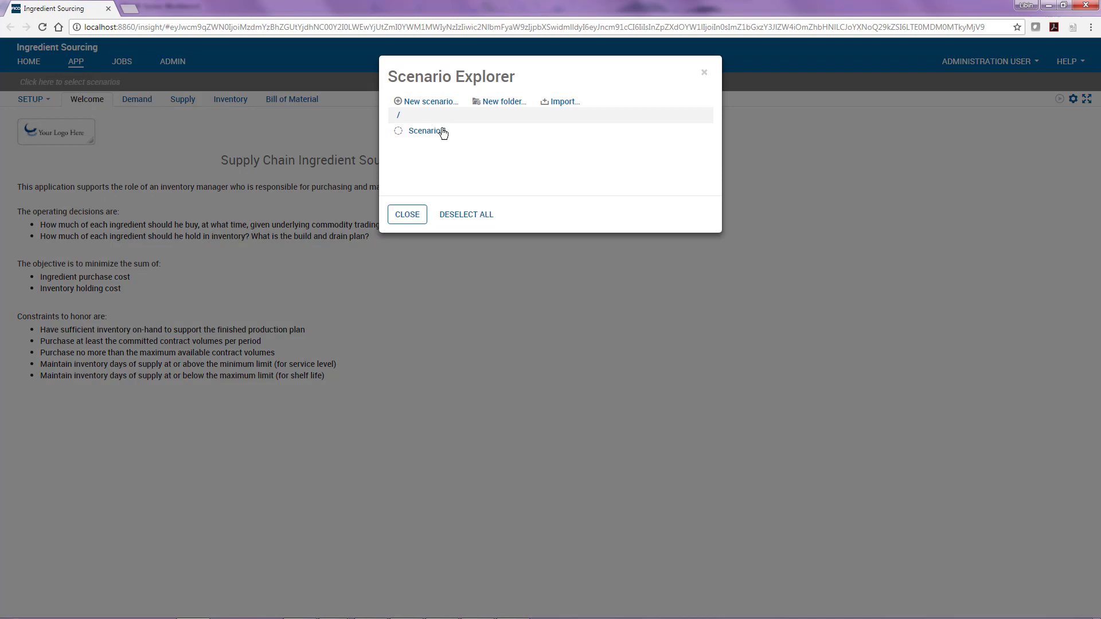
pyautogui.click(426, 130)
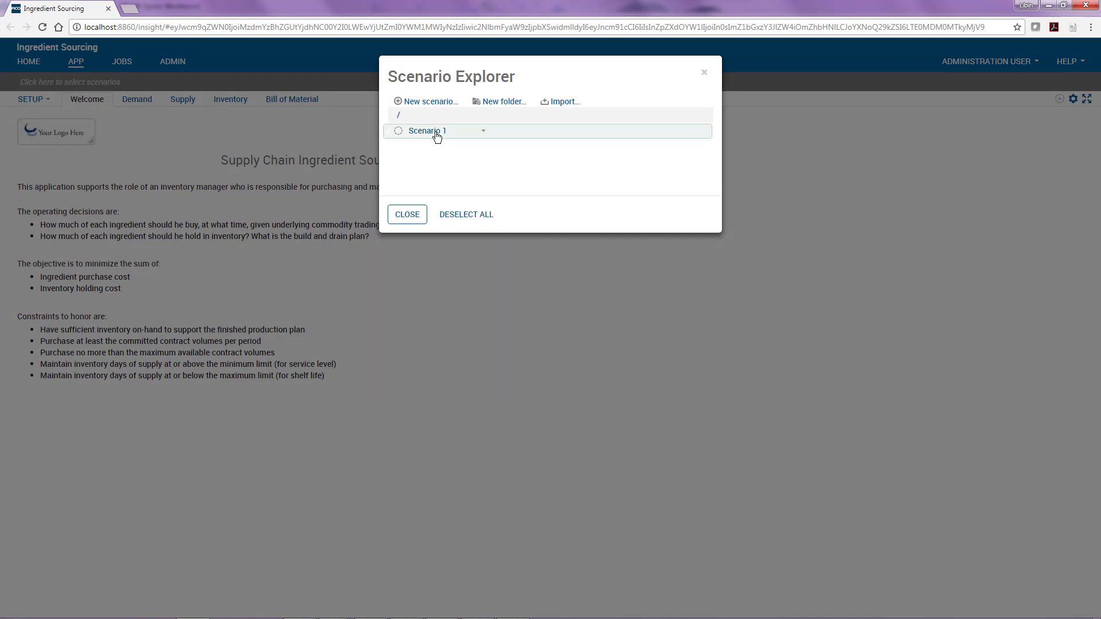
pyautogui.click(407, 213)
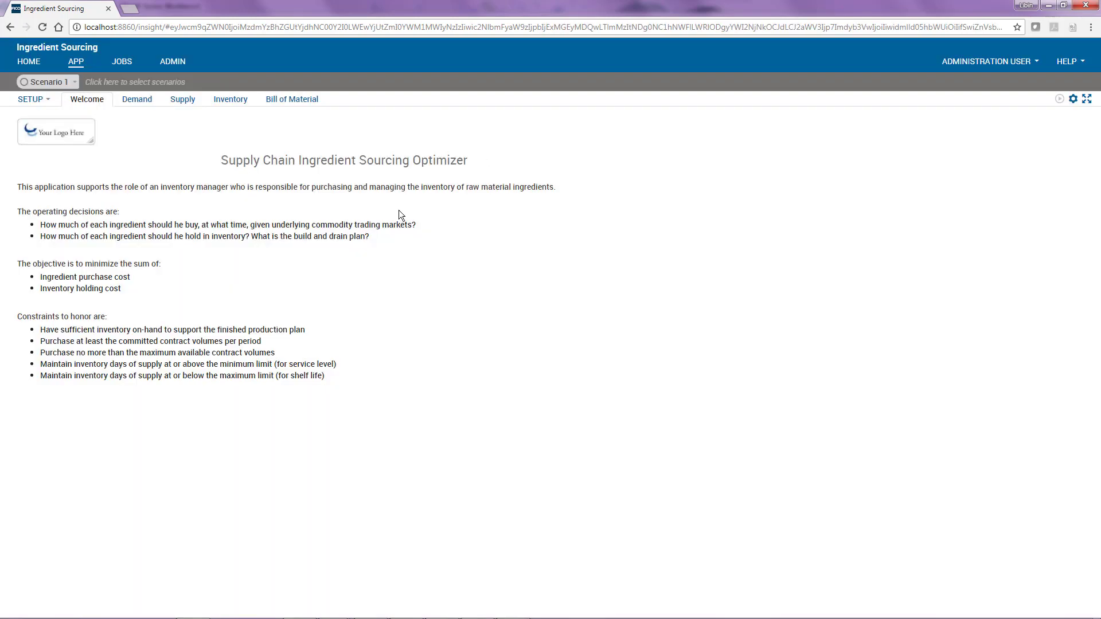
pyautogui.moveTo(137, 99)
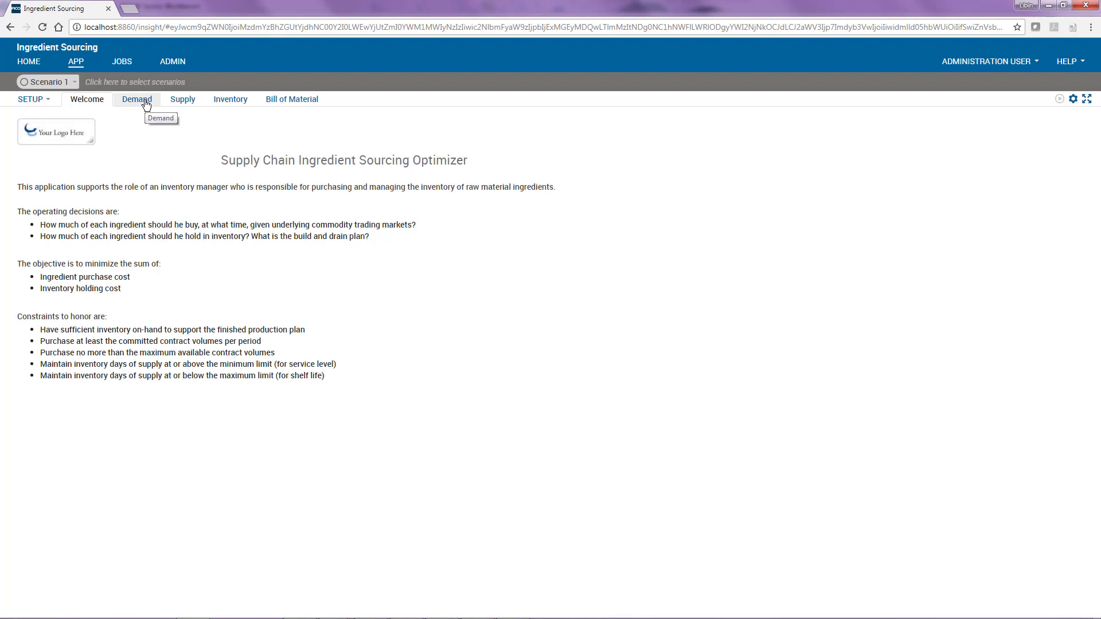
pyautogui.moveTo(331, 244)
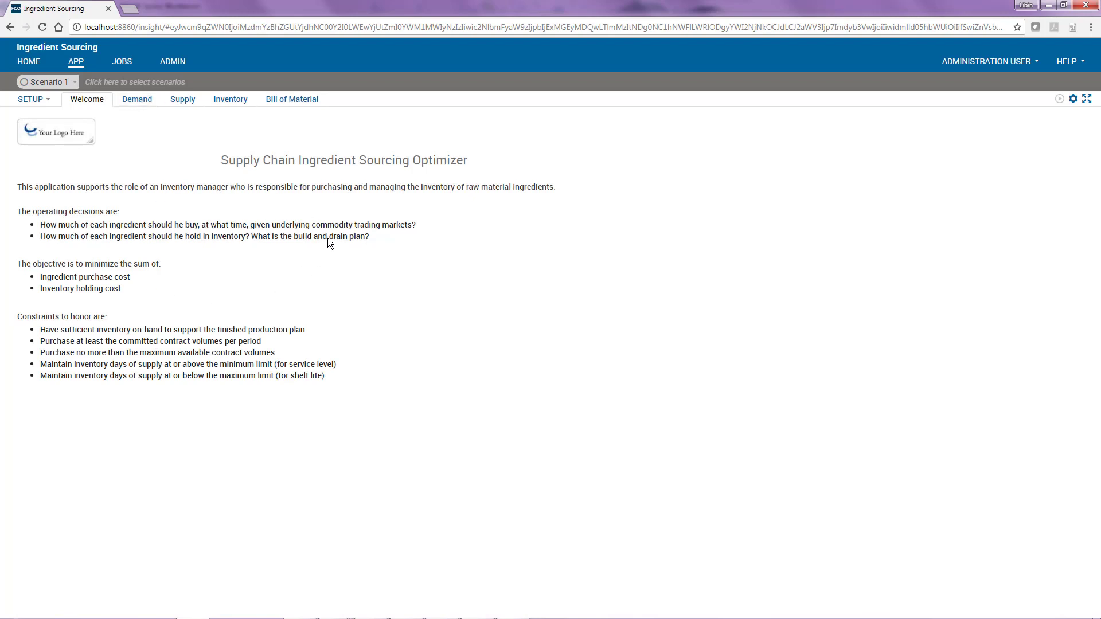
pyautogui.moveTo(456, 161)
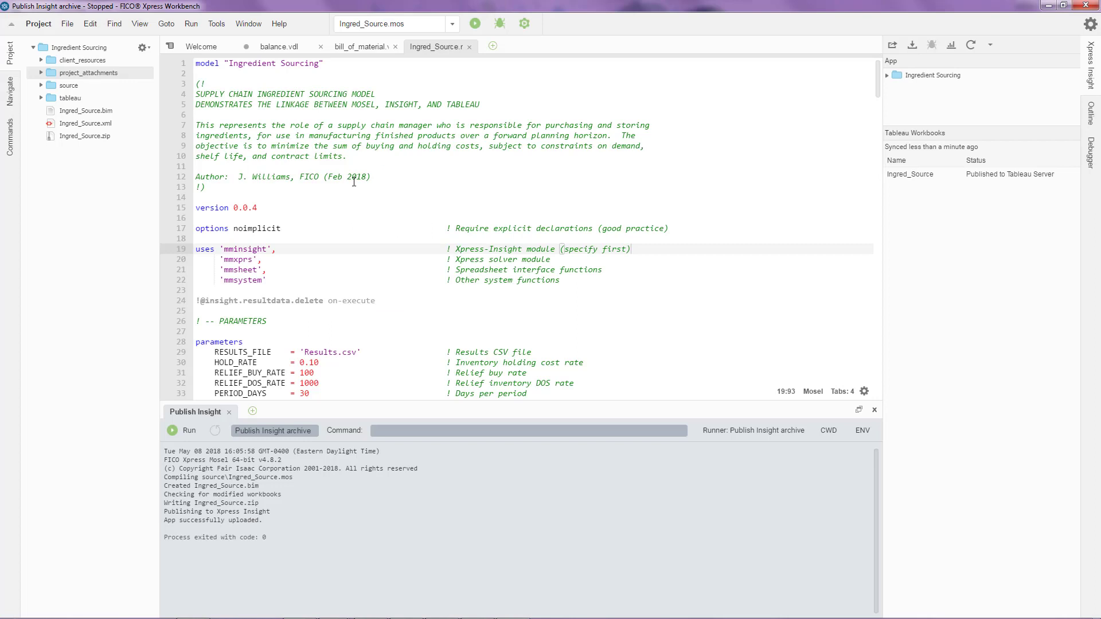
# - Append ' - Training' to the h3 heading in welcome.vdl and save
pyautogui.click(40, 60)
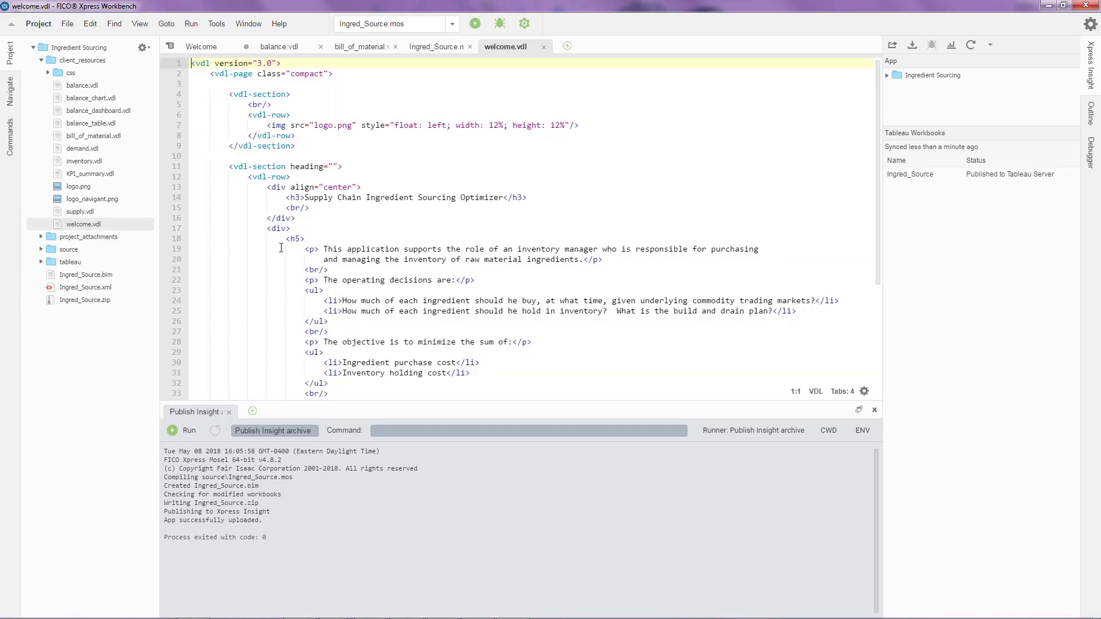
pyautogui.click(502, 197)
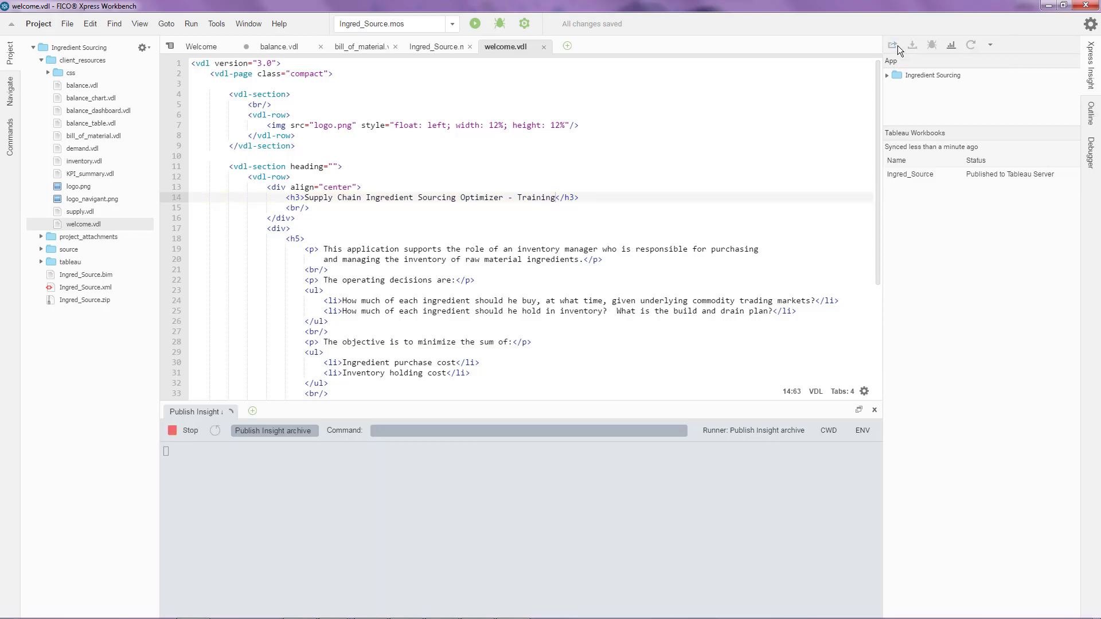
# - Republish the app and check the Welcome heading shows '- Training'
pyautogui.click(892, 45)
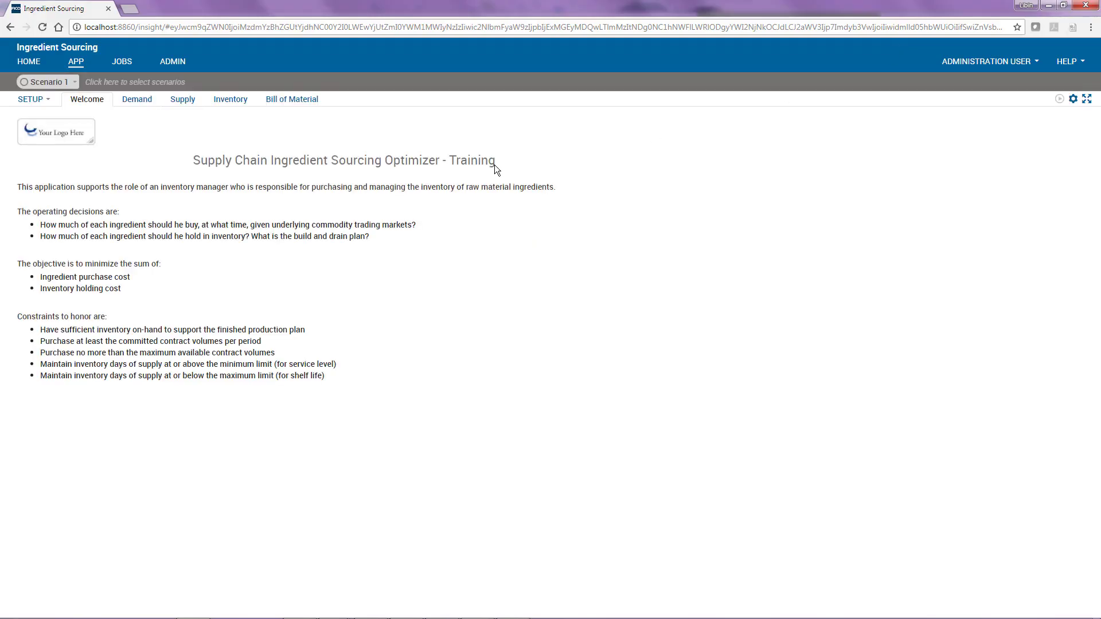
pyautogui.moveTo(442, 159); pyautogui.dragTo(494, 160)
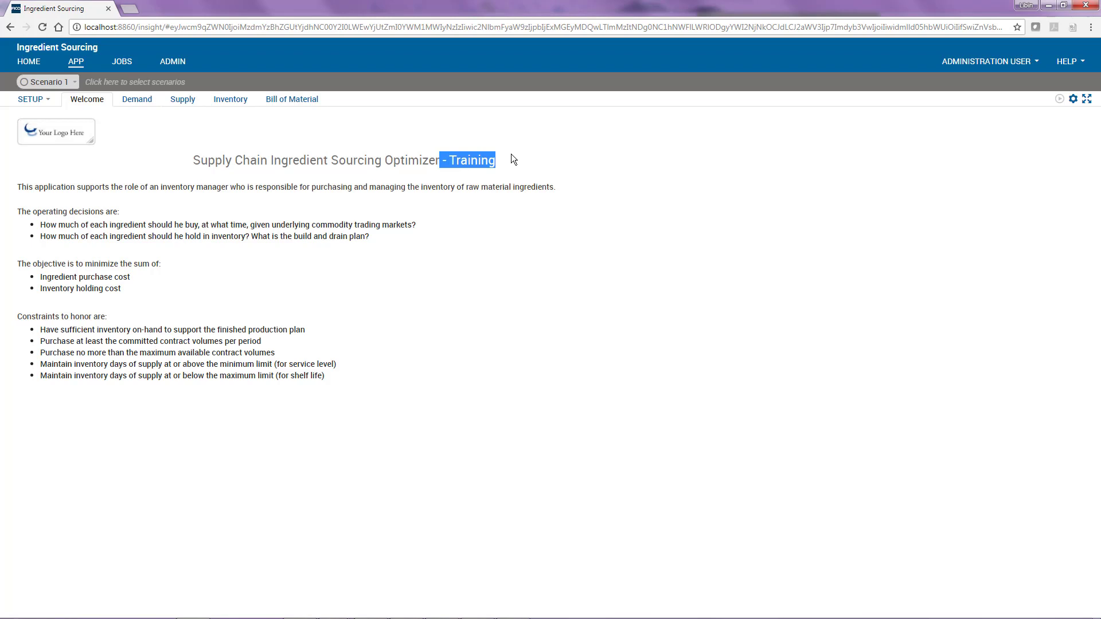
pyautogui.moveTo(137, 99)
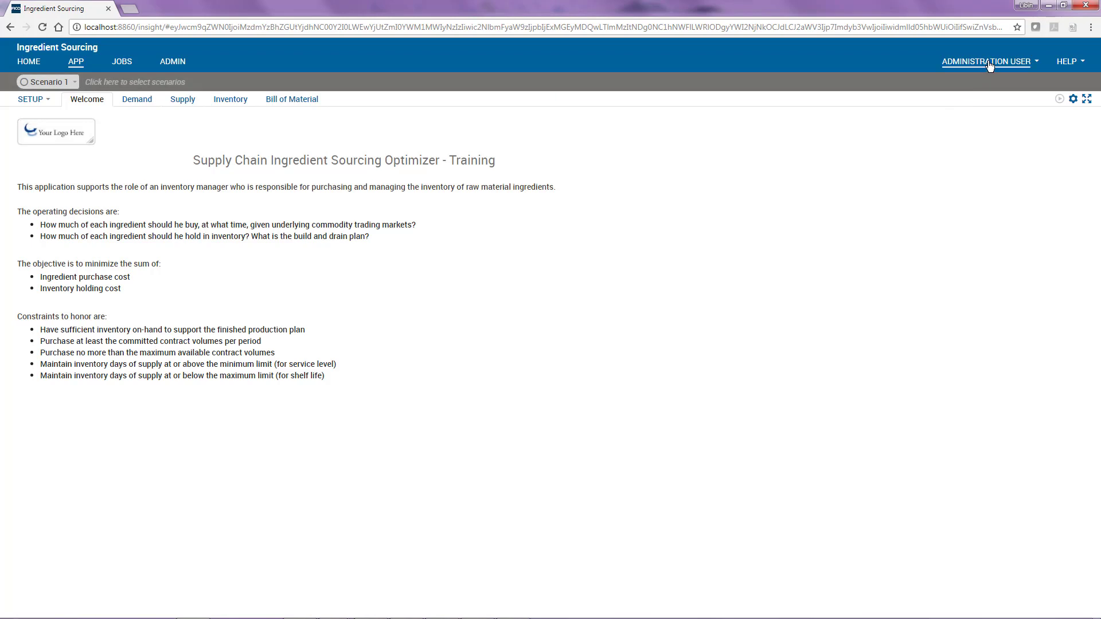
pyautogui.moveTo(687, 297)
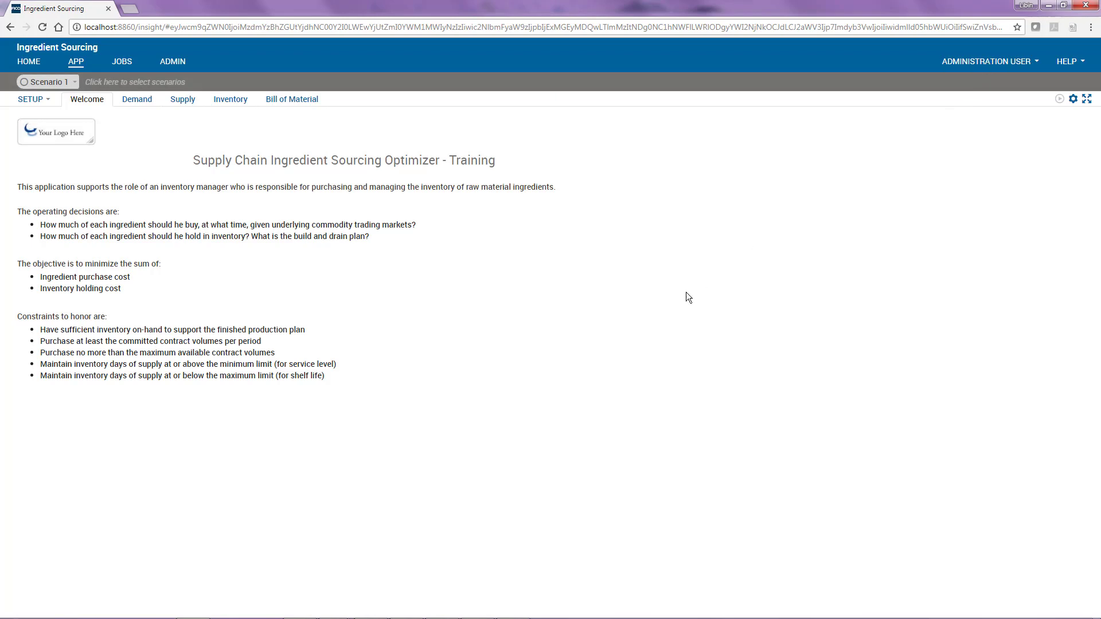
pyautogui.moveTo(330, 337)
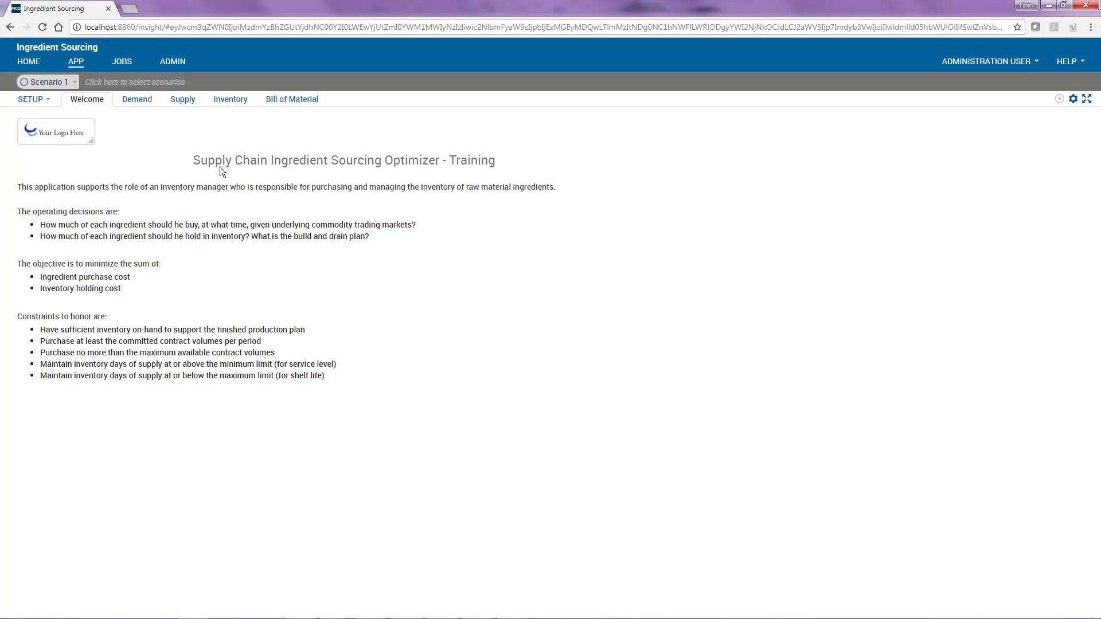
pyautogui.moveTo(351, 279)
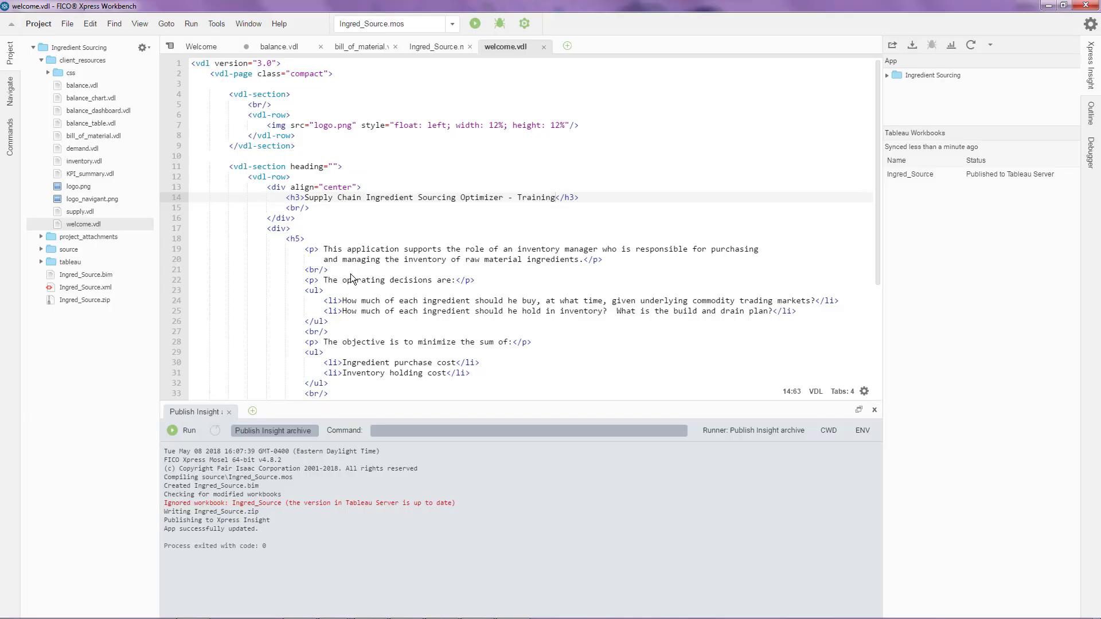
pyautogui.moveTo(882, 113)
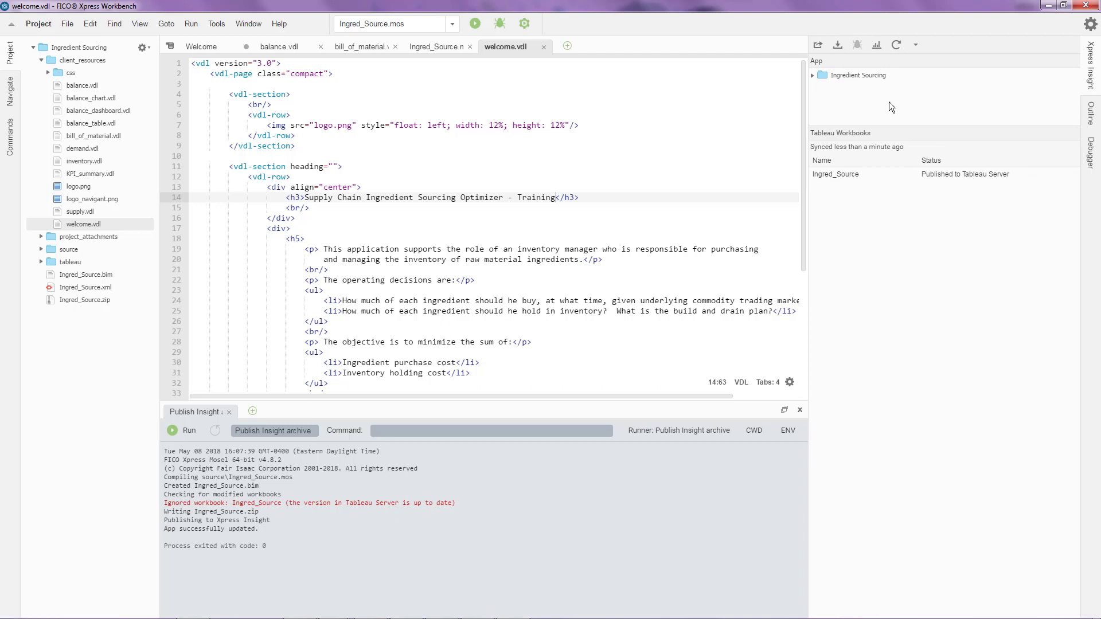
pyautogui.moveTo(937, 88)
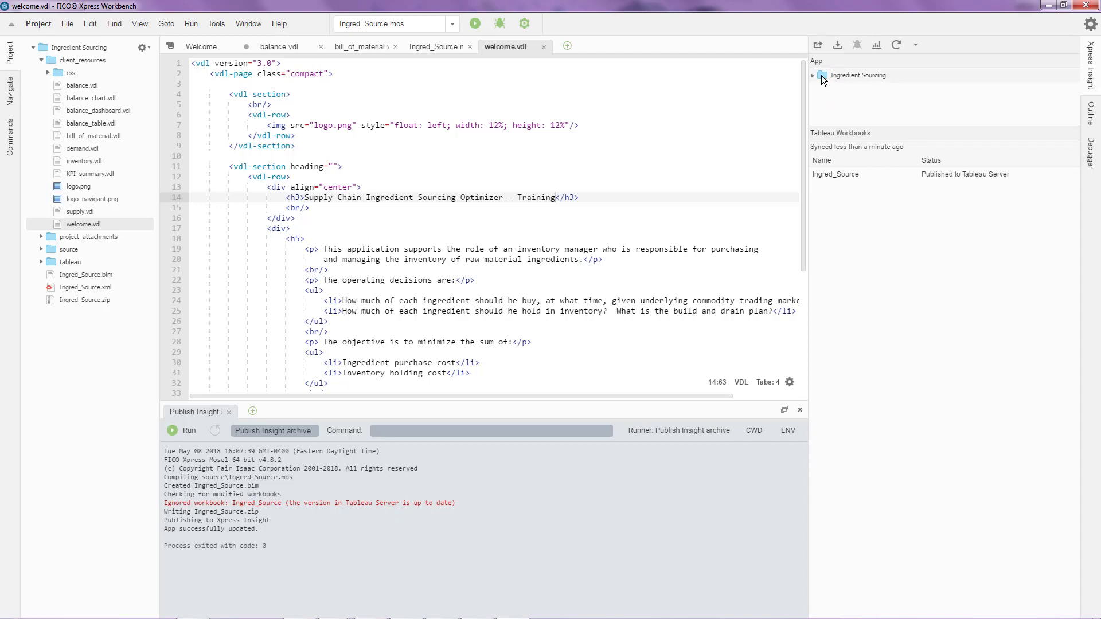
# - Expand Ingredient Sourcing in the Insight panel and right-click Scenario 1
pyautogui.click(812, 76)
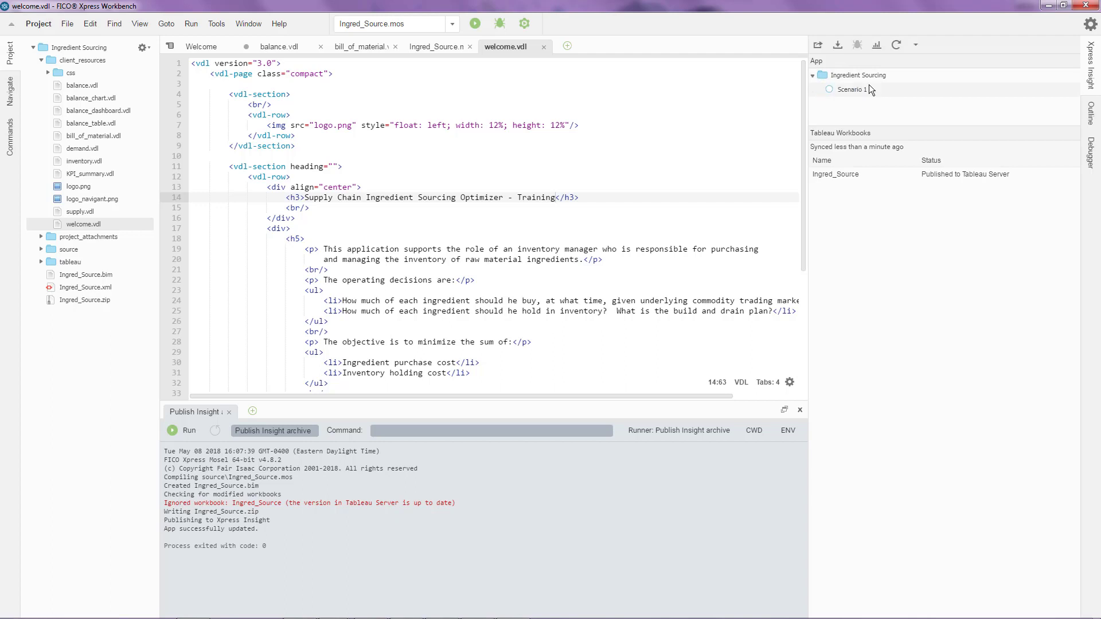
pyautogui.moveTo(853, 89)
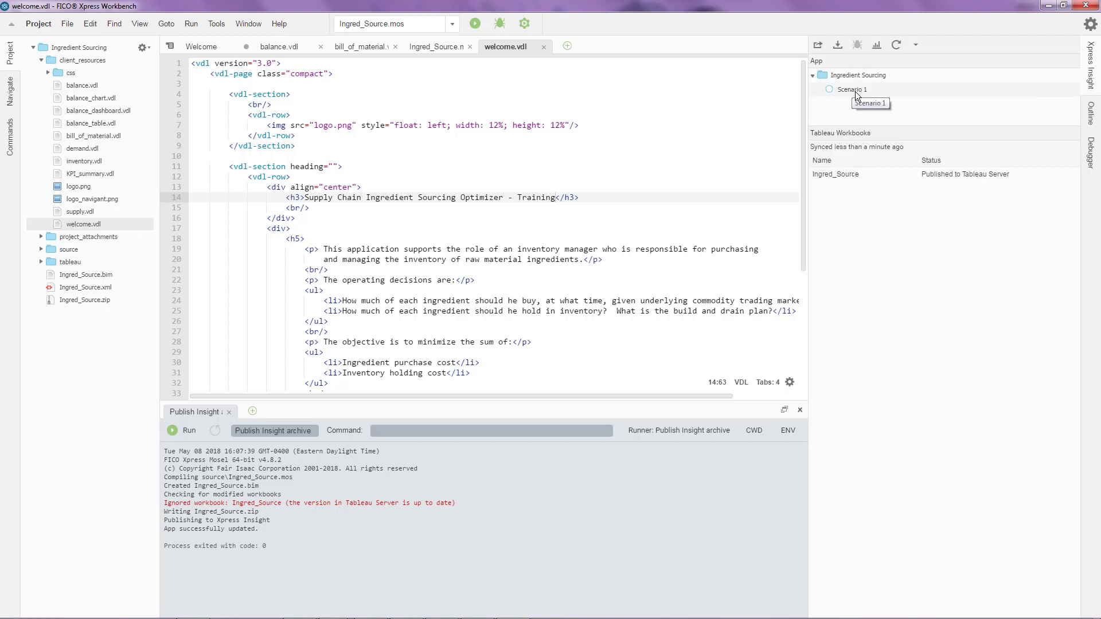
pyautogui.moveTo(859, 112)
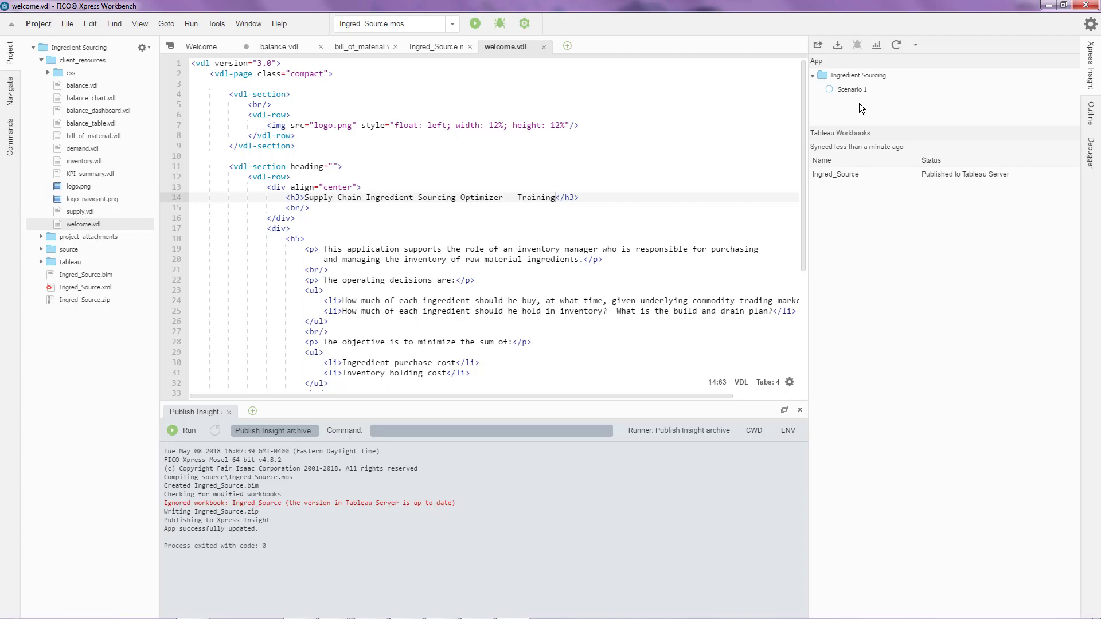
pyautogui.click(851, 90)
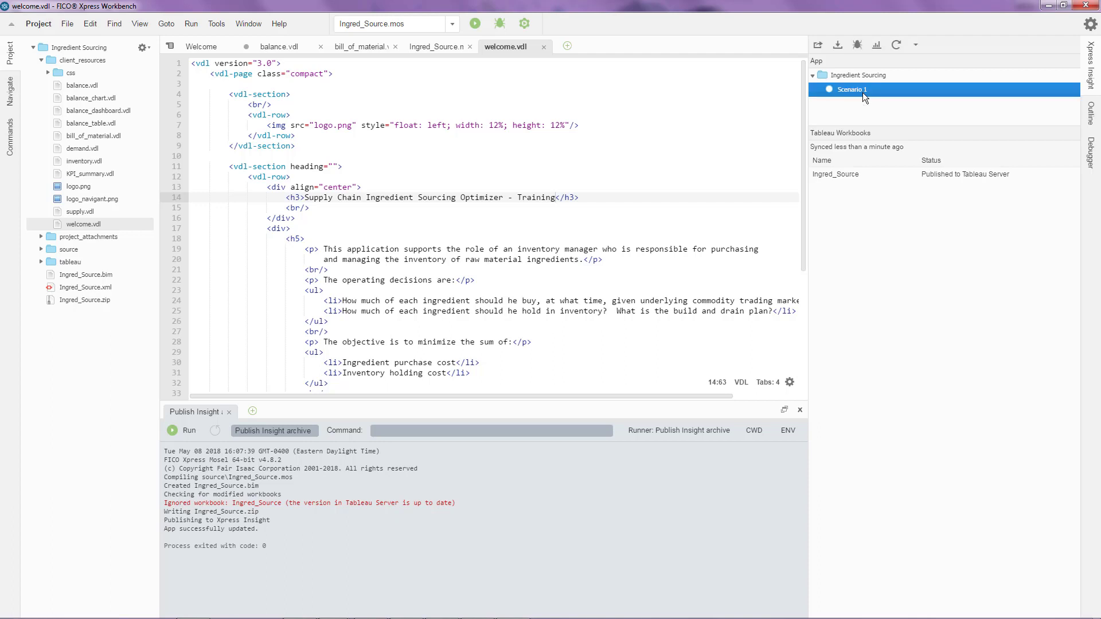
pyautogui.rightClick(850, 89)
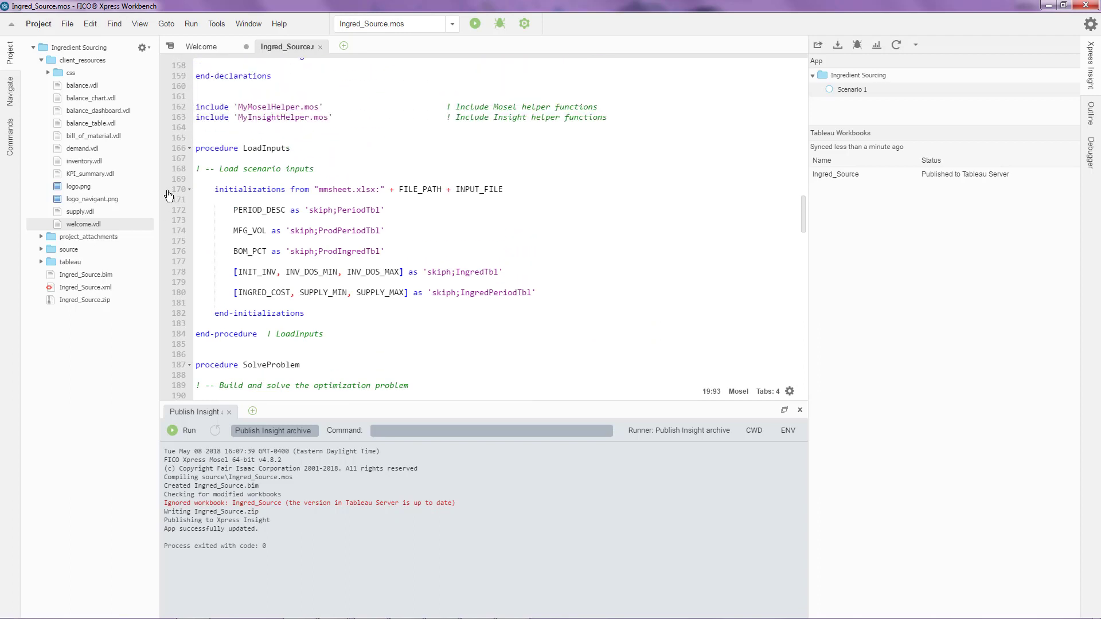
# - Set a breakpoint at line 170 and debug Scenario 1 with Debug Scenario - LOAD
pyautogui.click(167, 190)
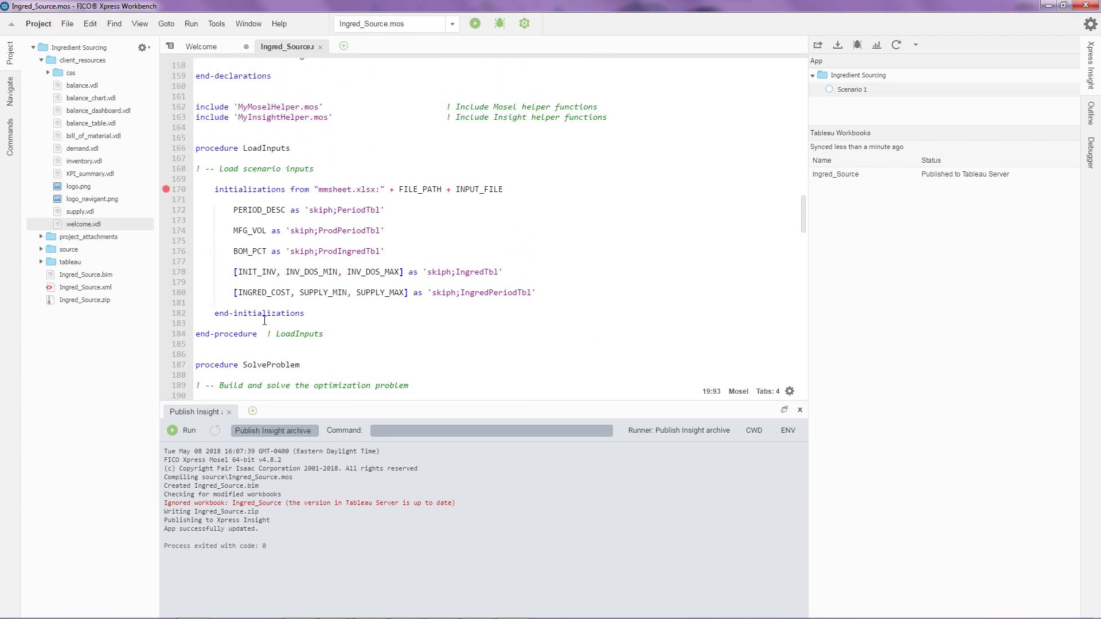
pyautogui.moveTo(678, 160)
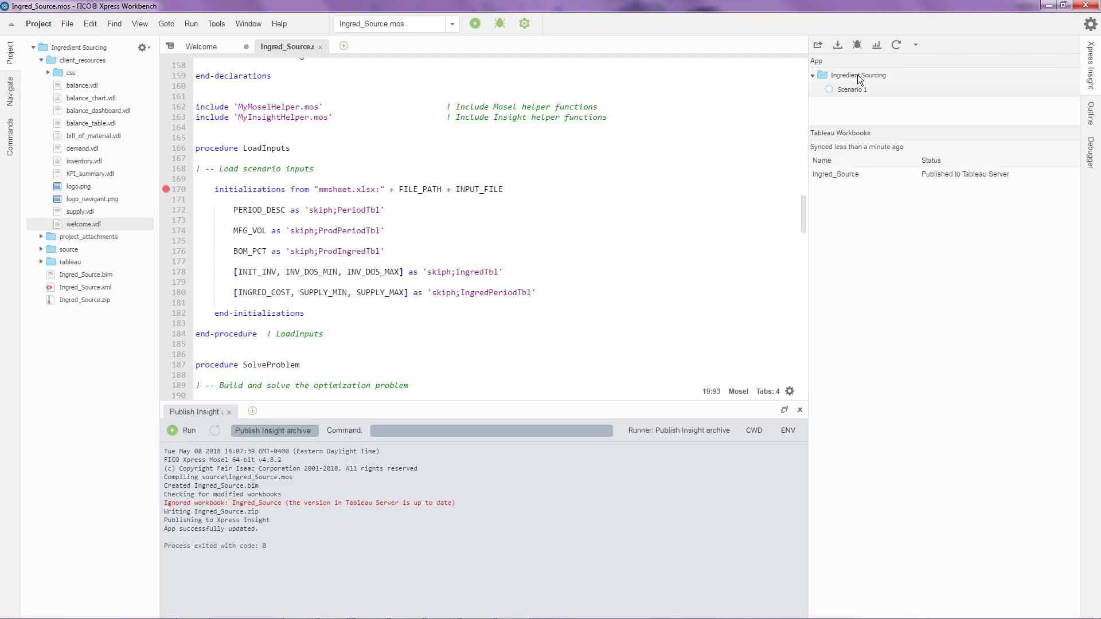
pyautogui.rightClick(850, 88)
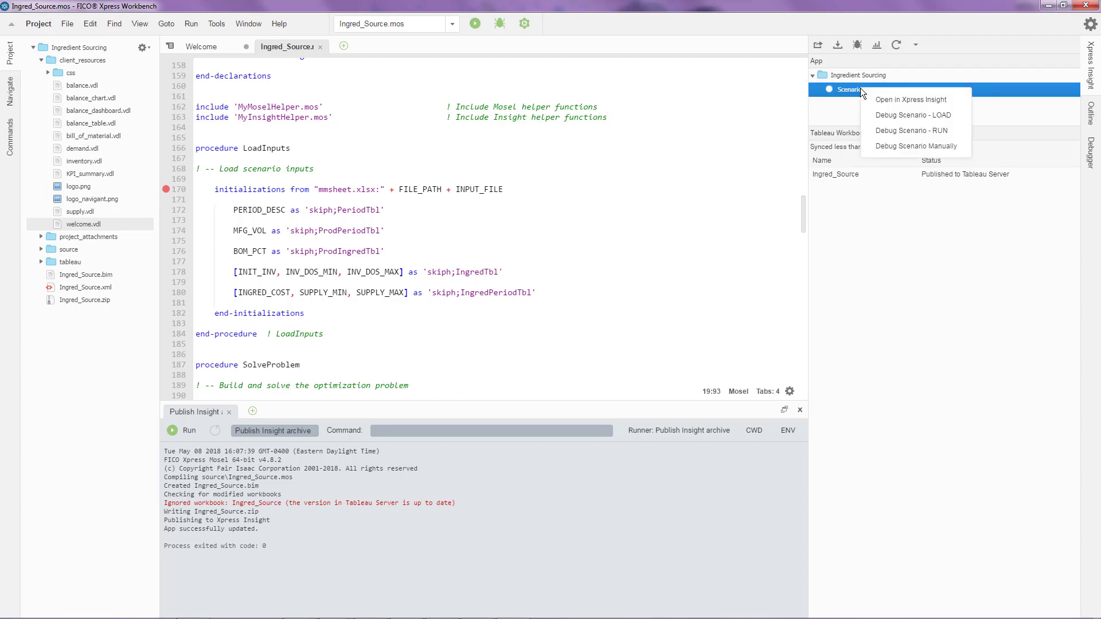
pyautogui.click(910, 99)
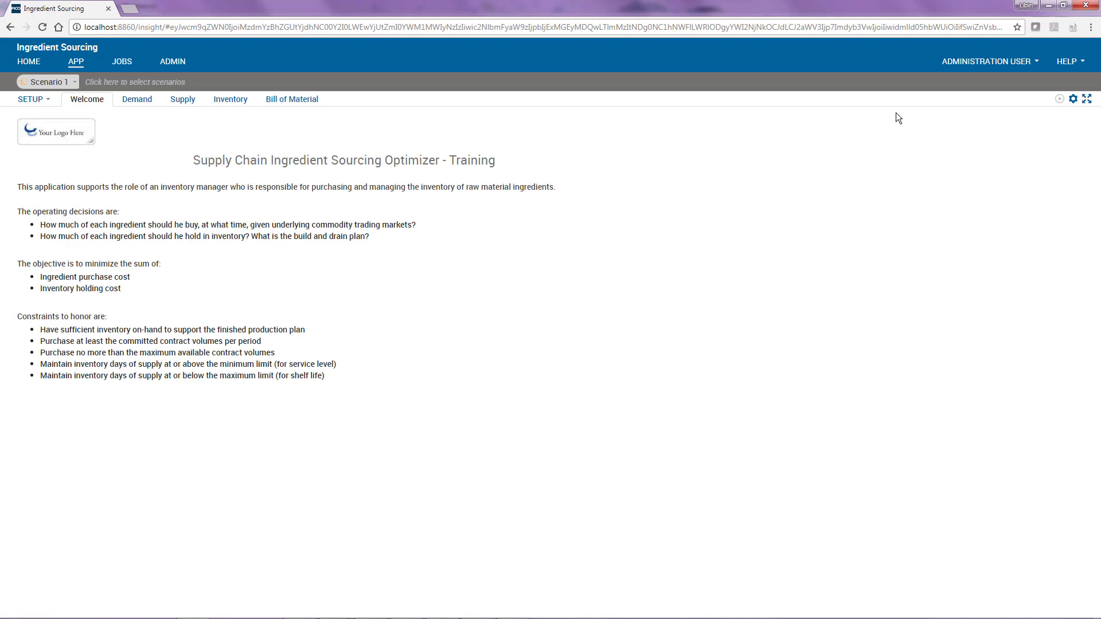
pyautogui.click(47, 81)
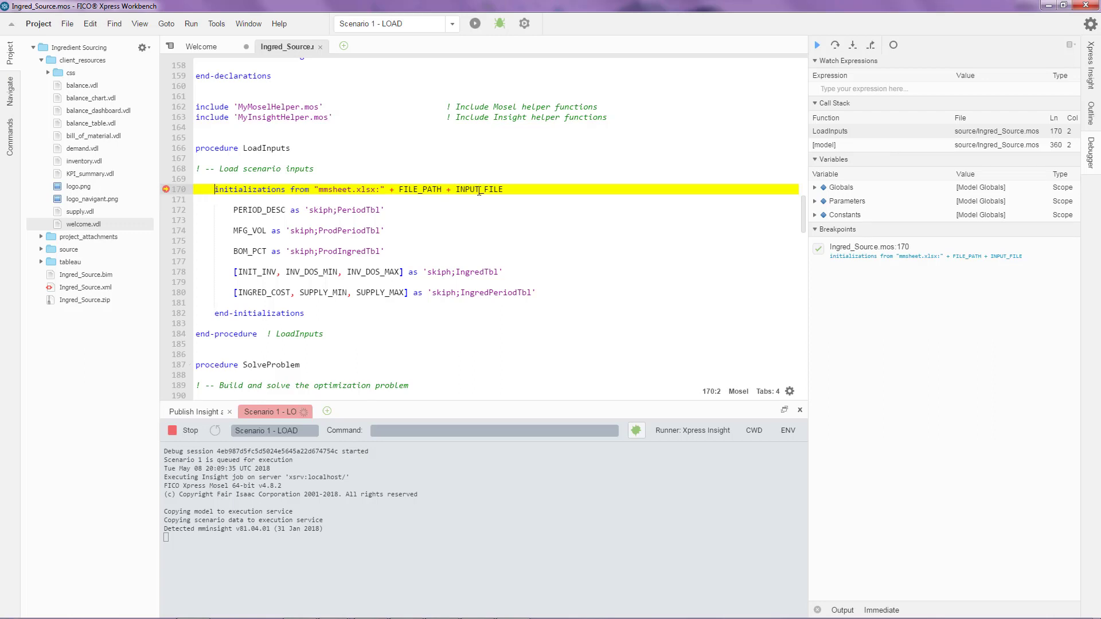
pyautogui.moveTo(835, 45)
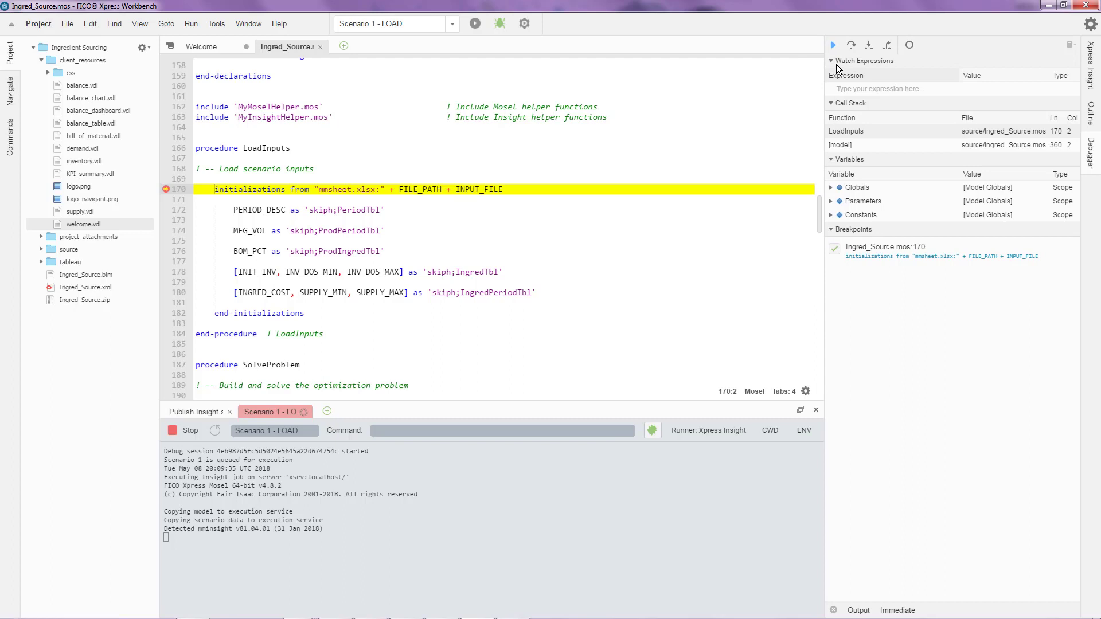
# - Step over the input initializations to line 184 and inspect the loaded ingredient data
pyautogui.click(850, 45)
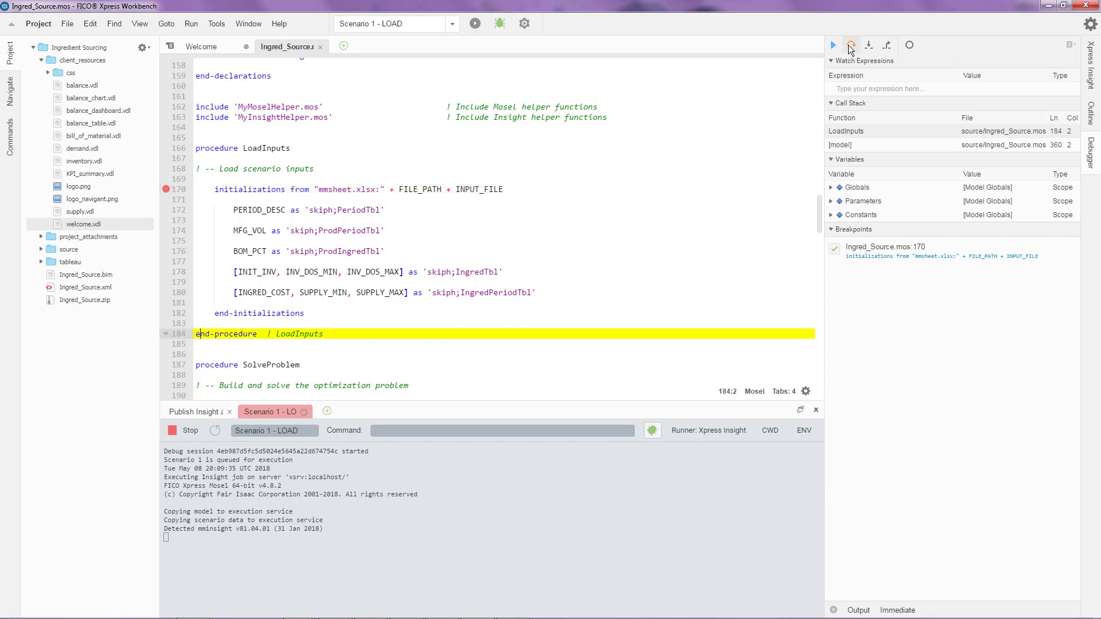
pyautogui.moveTo(265, 293)
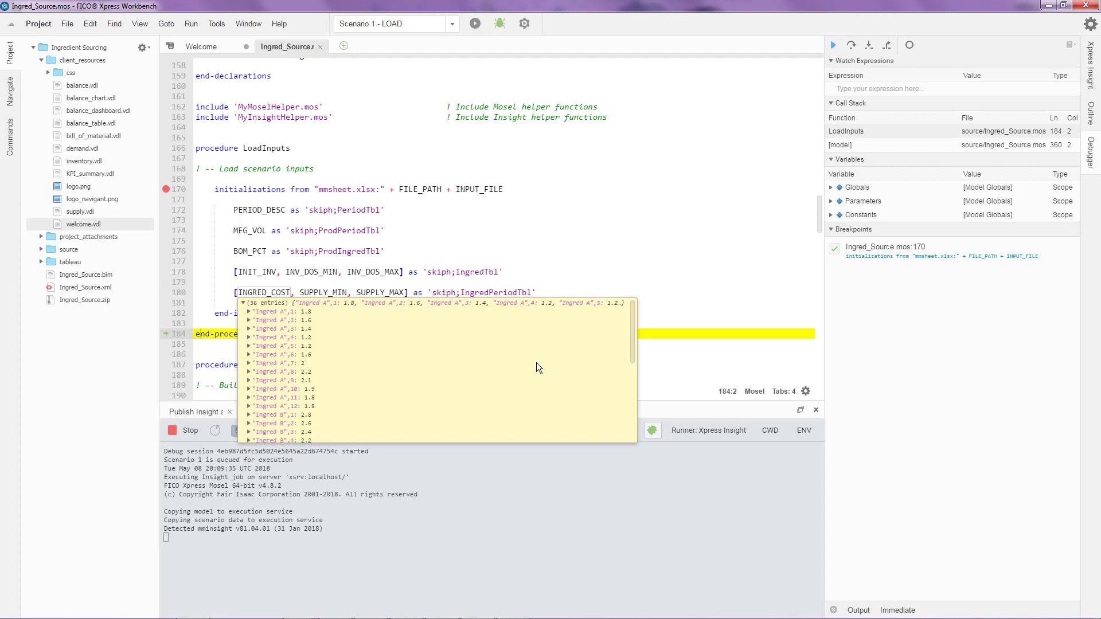
pyautogui.scroll(-3)
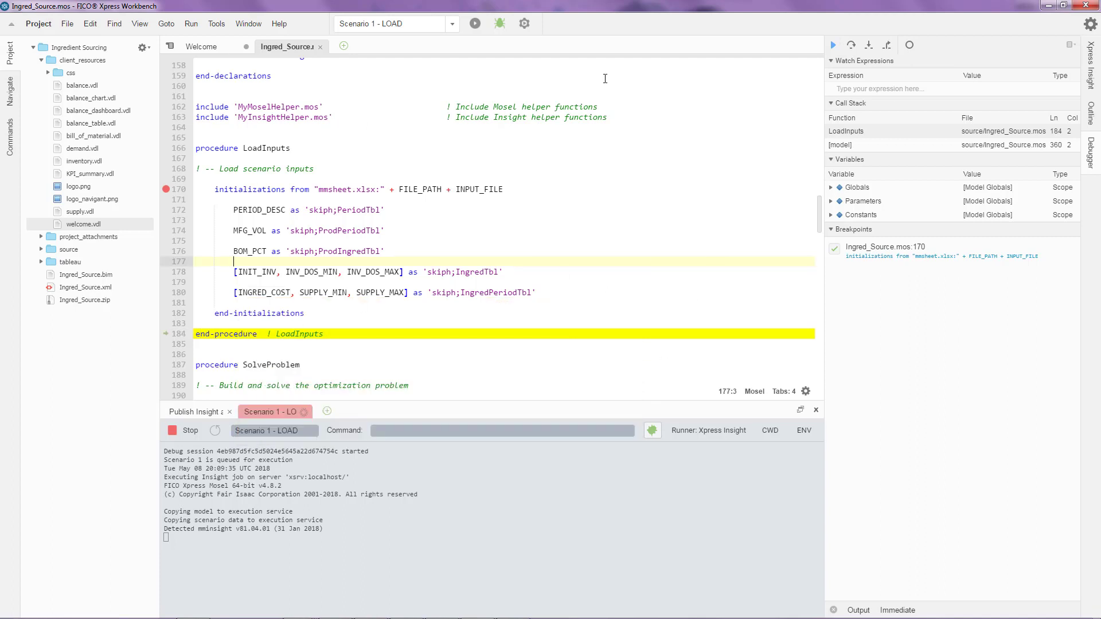
pyautogui.moveTo(833, 45)
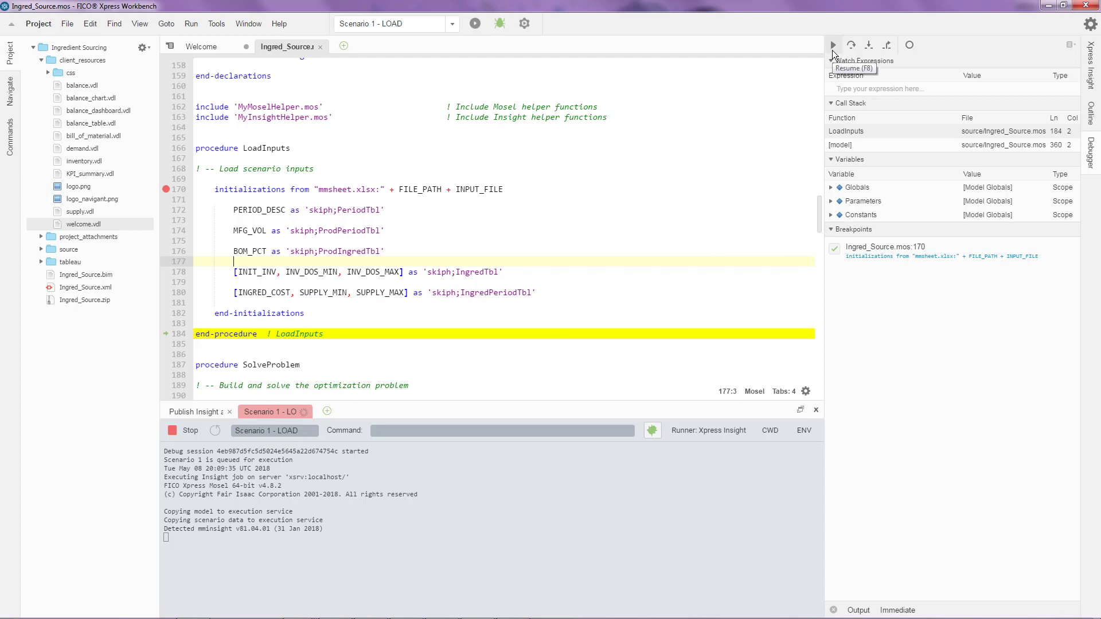
# - Resume the LOAD run to completion, then stop the debugging session
pyautogui.click(832, 44)
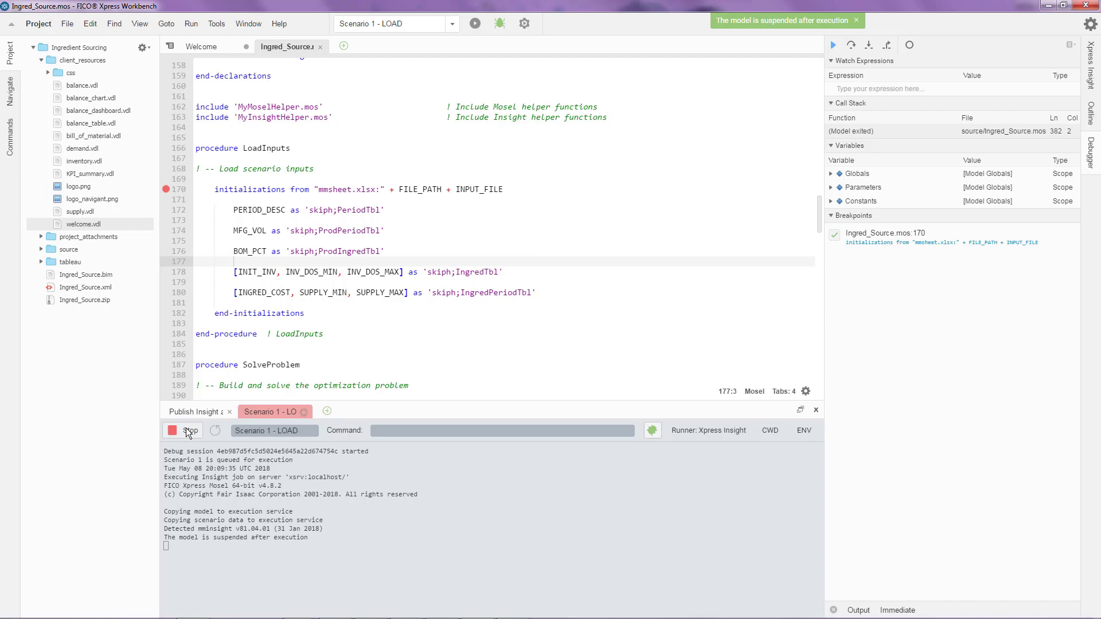
pyautogui.click(190, 431)
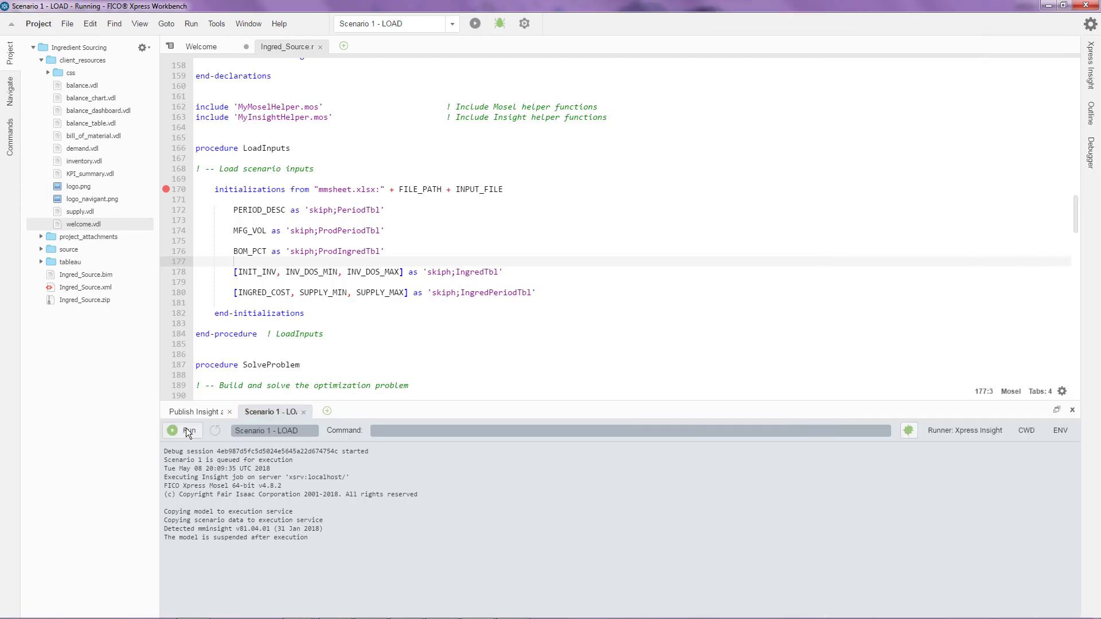